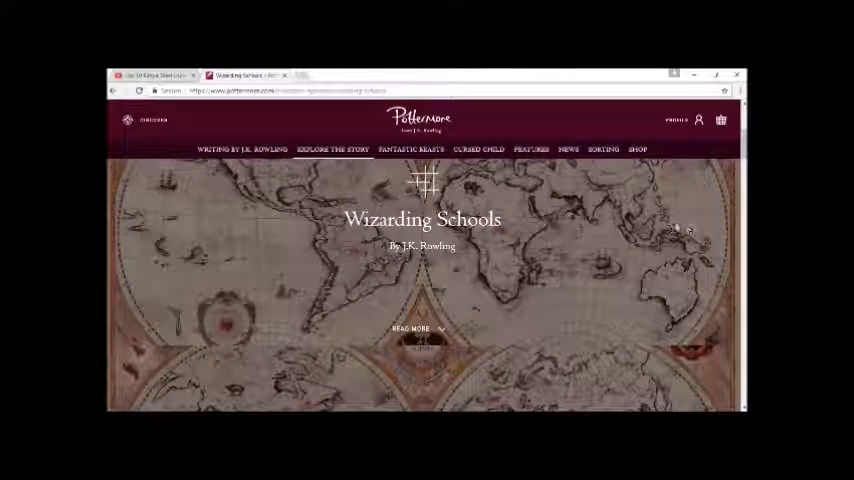
Step: Open the full Beauxbatons Academy of Magic article and scroll through its text
scroll("down", 3)
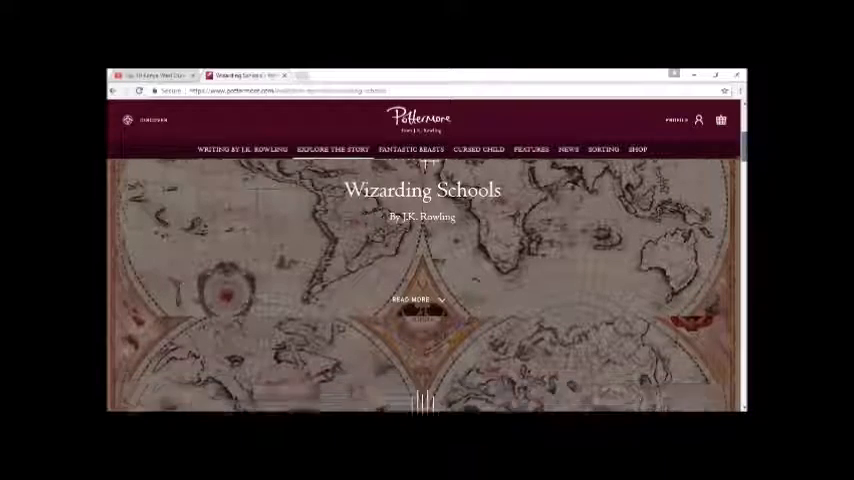
scroll("down", 3)
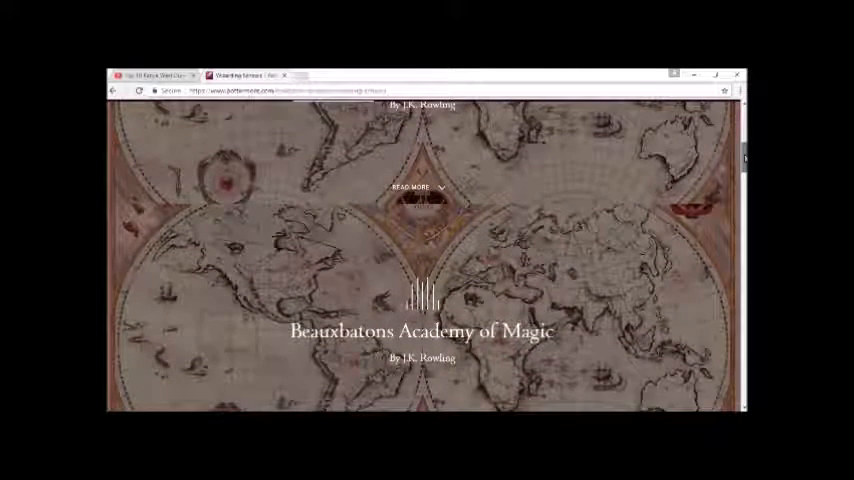
scroll("up", 3)
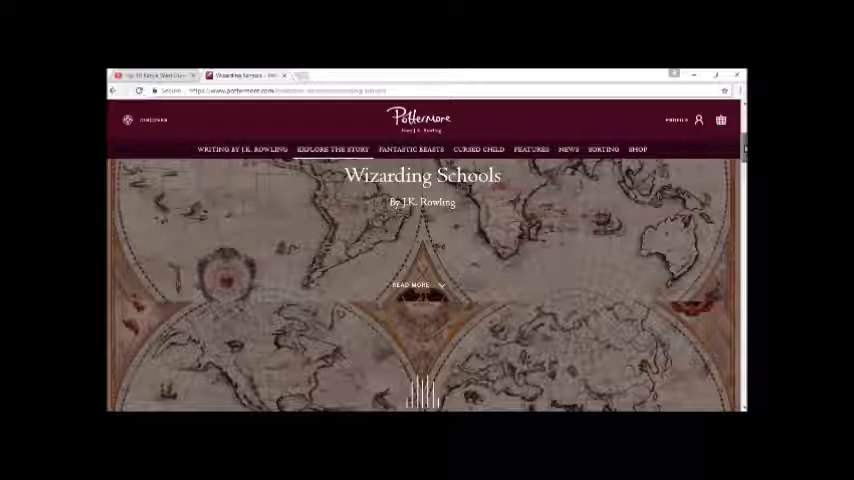
scroll("down", 3)
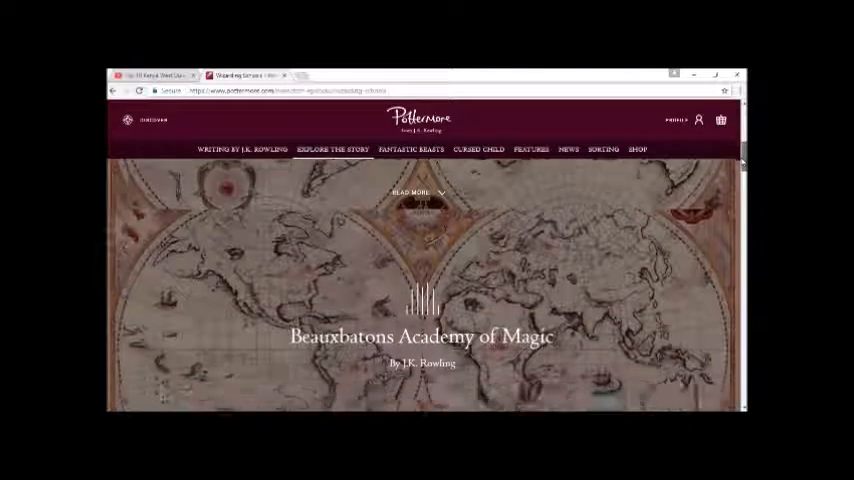
scroll("down", 3)
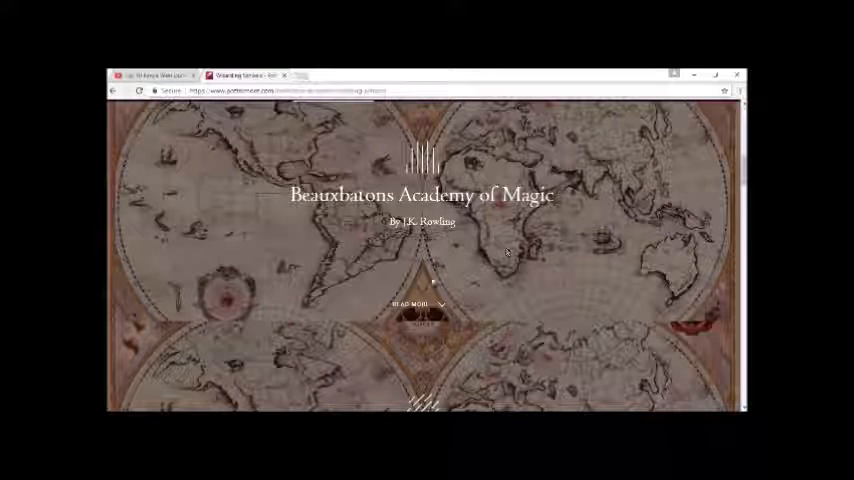
left_click(418, 305)
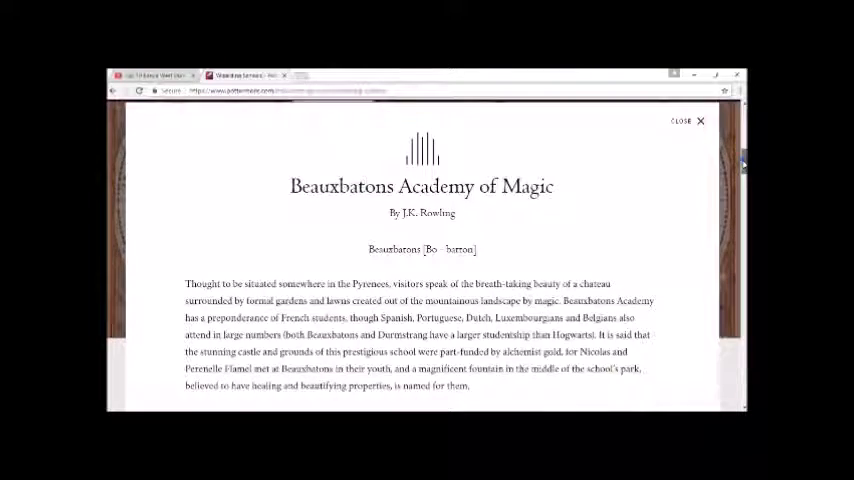
scroll("down", 3)
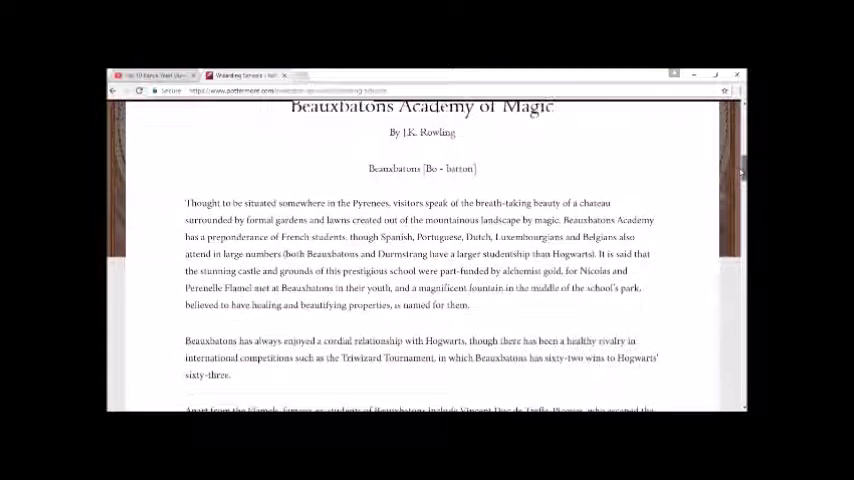
scroll("down", 3)
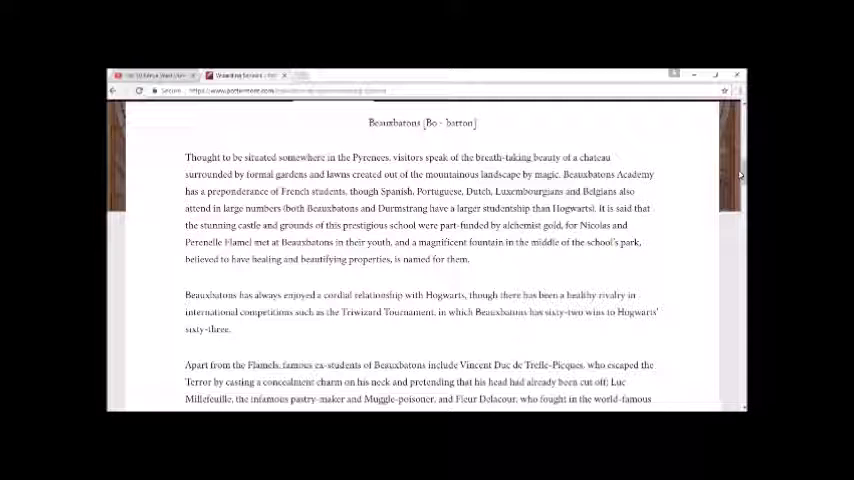
scroll("down", 3)
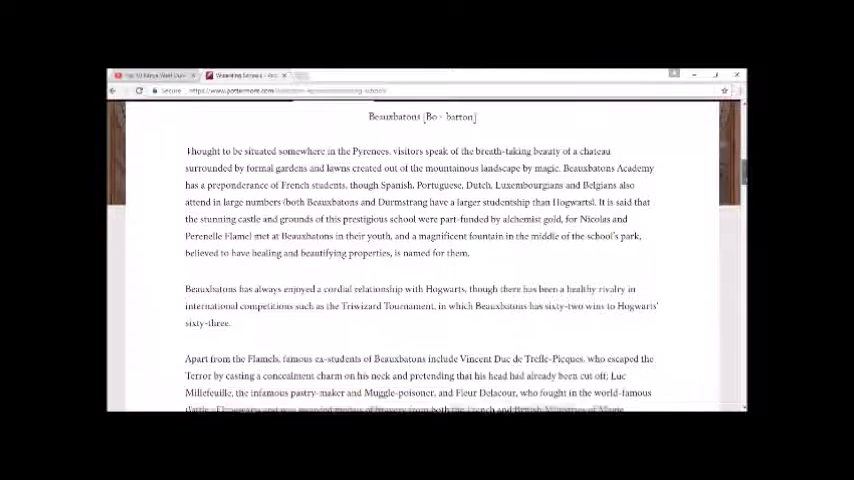
scroll("down", 3)
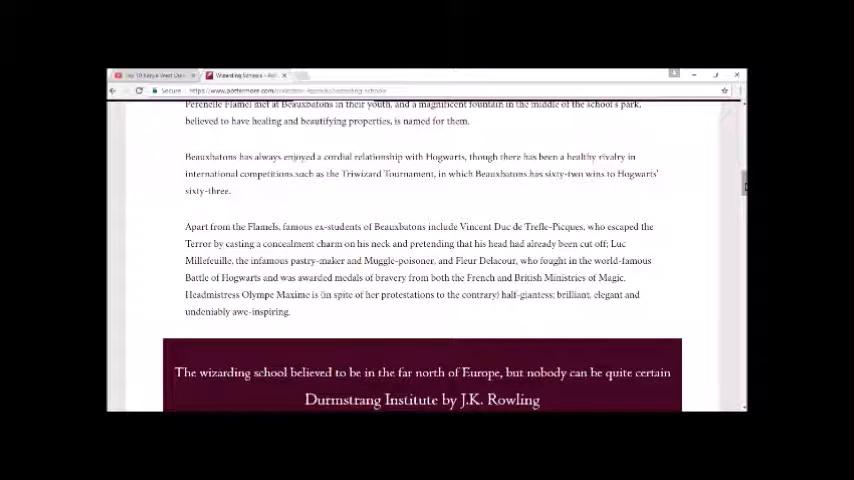
Step: Scroll to the bottom of the Beauxbatons article and close it
scroll("down", 3)
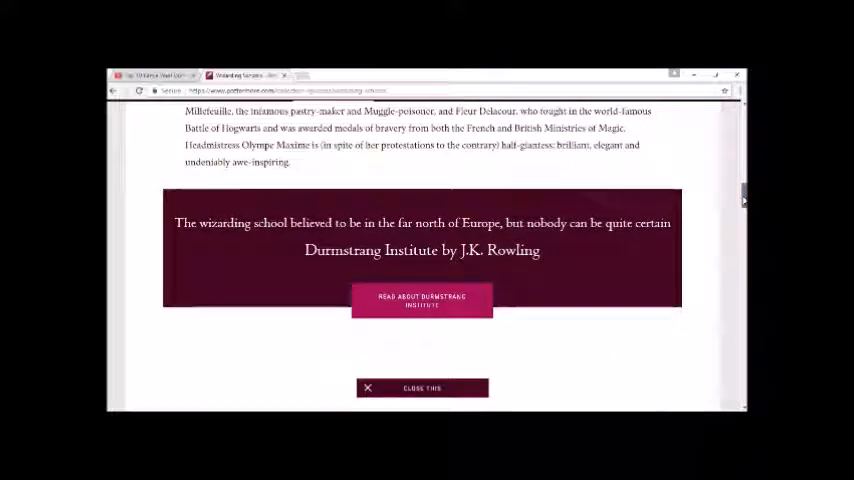
scroll("down", 3)
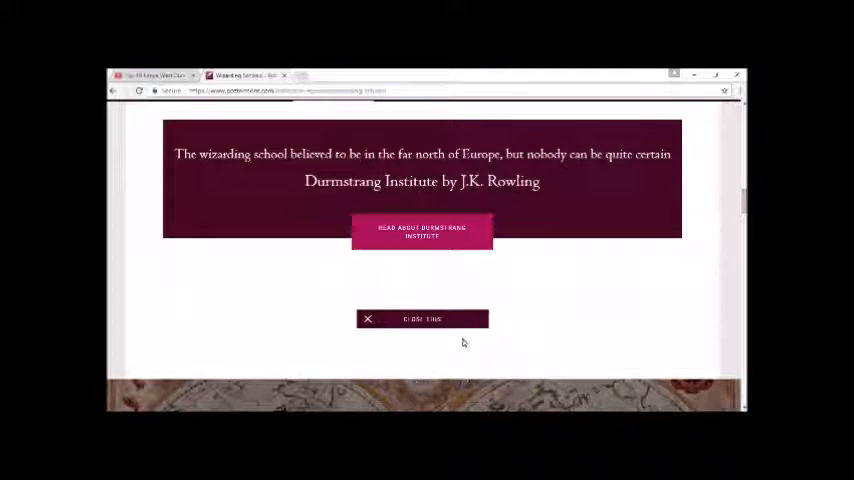
left_click(421, 318)
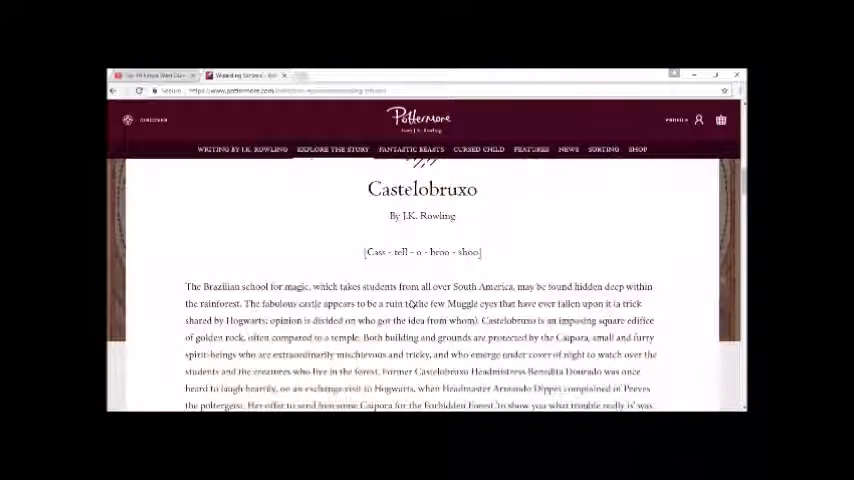
scroll("down", 3)
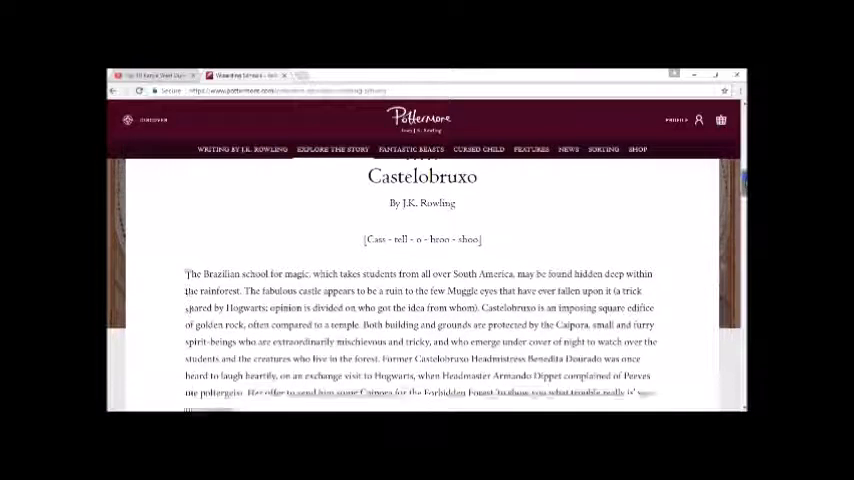
scroll("down", 3)
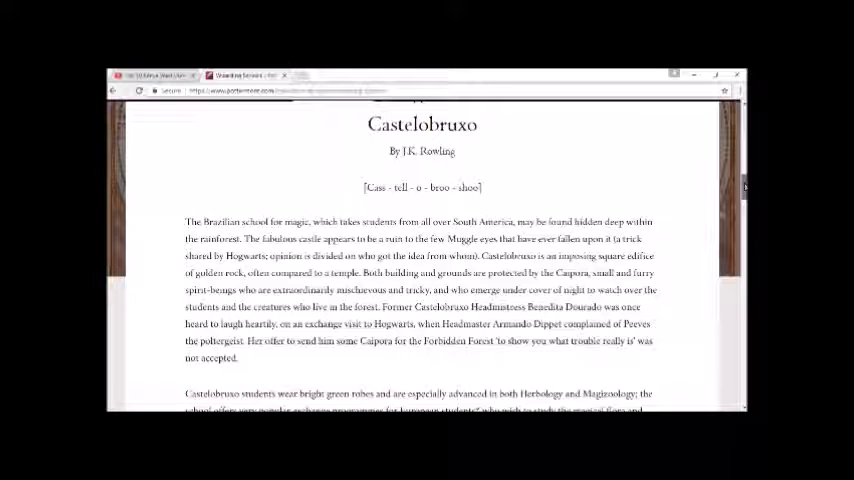
Step: Scroll through Castelobruxo's closing paragraphs on green robes, exchange programmes and famous ex-students
scroll("down", 3)
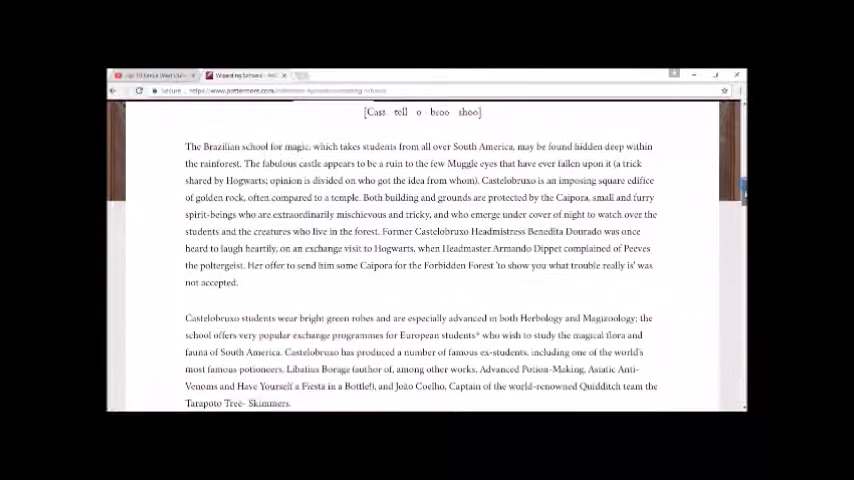
scroll("down", 3)
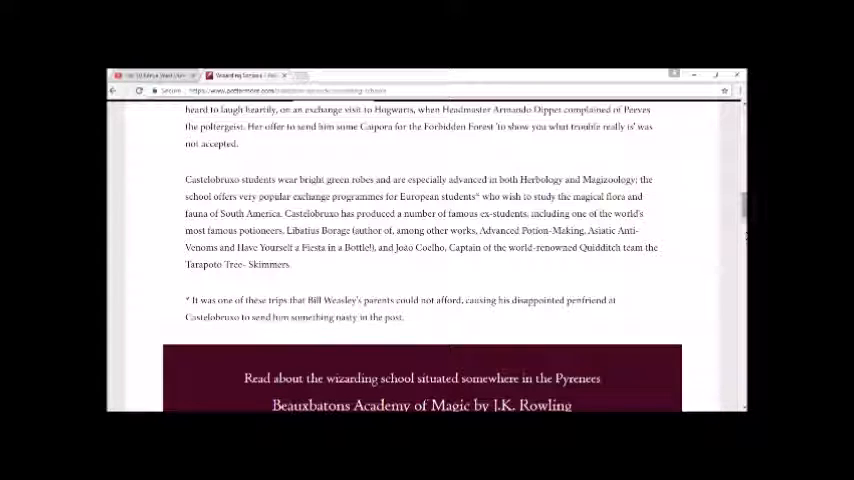
Step: Scroll past the Castelobruxo footnote and close the article
scroll("down", 3)
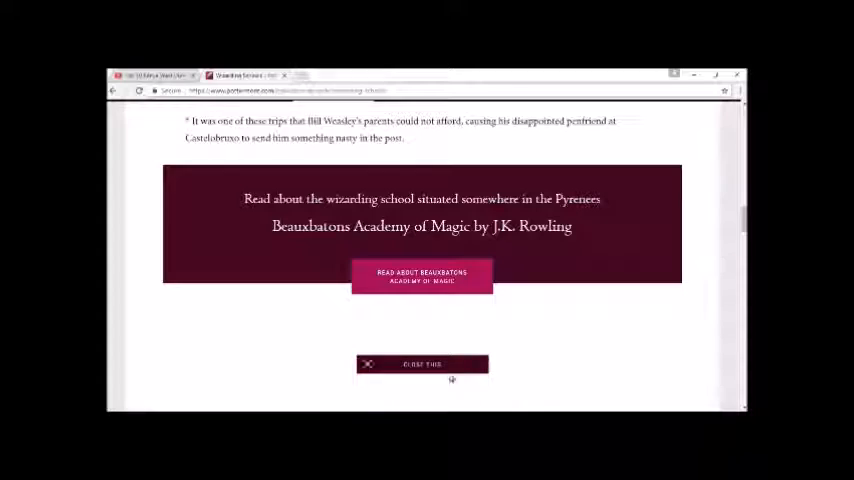
left_click(421, 363)
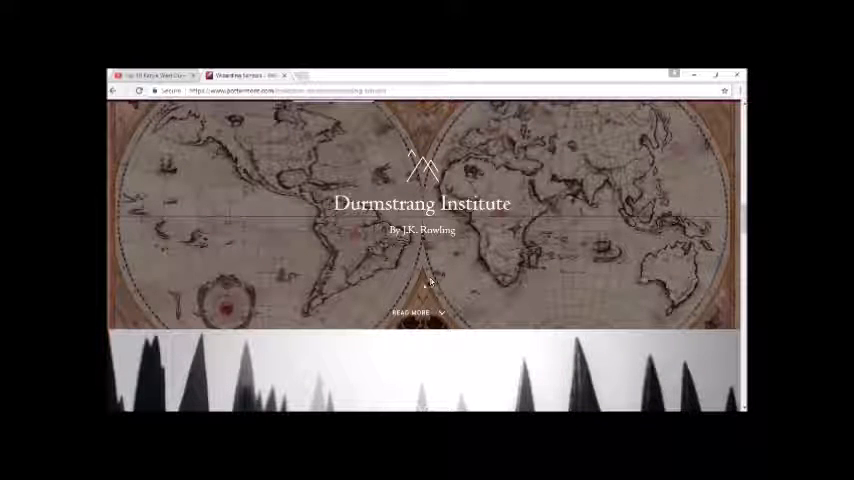
Step: Open the Durmstrang Institute article and scroll to its dark-reputation and Karkaroff paragraphs
left_click(413, 312)
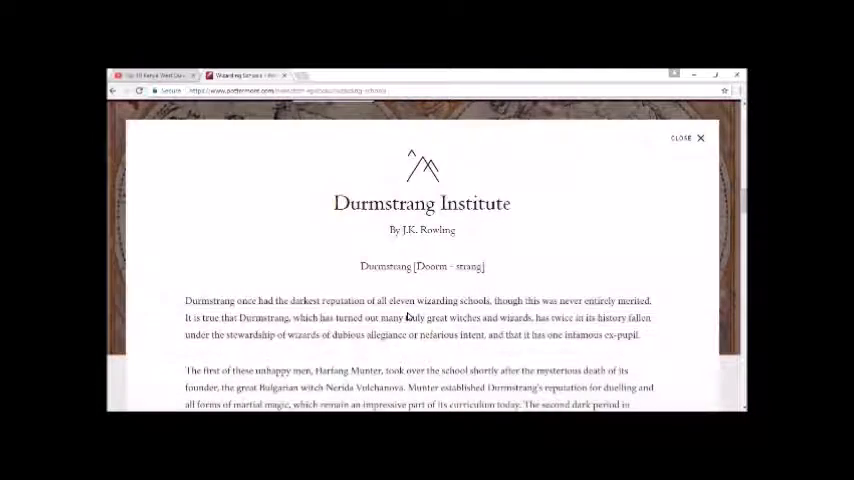
scroll("down", 3)
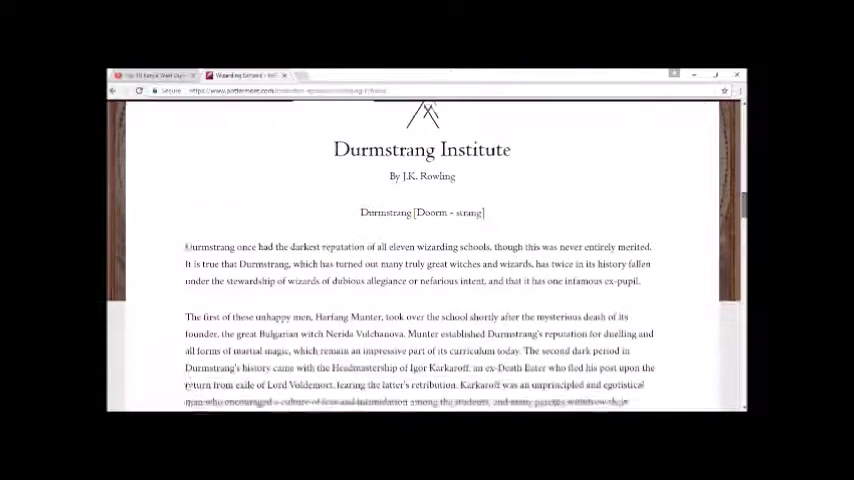
scroll("down", 3)
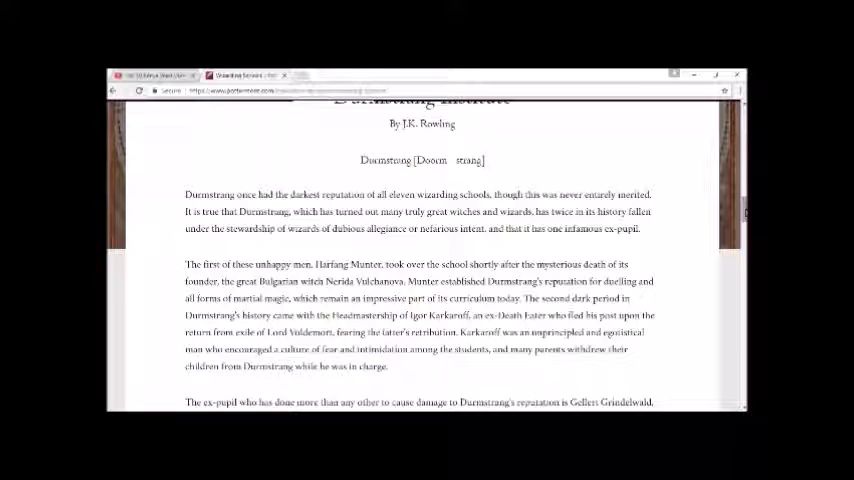
Step: Scroll past the Grindelwald and location paragraphs to the Durmstrang article's end
scroll("down", 3)
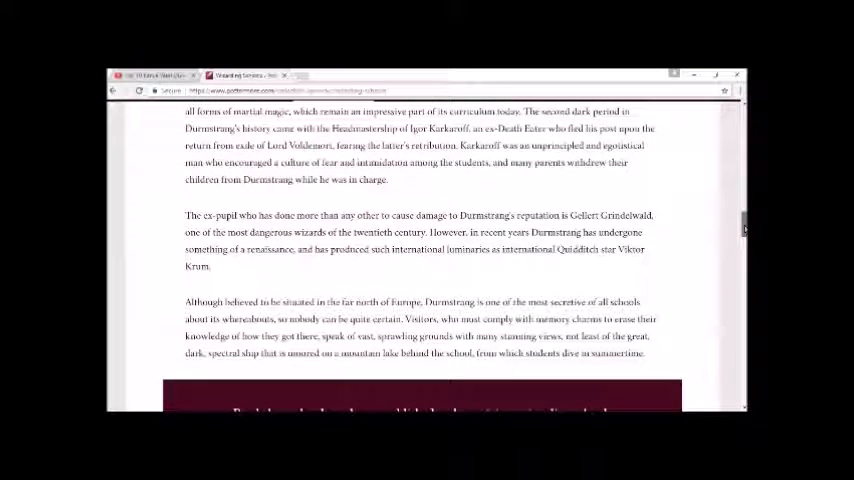
scroll("down", 3)
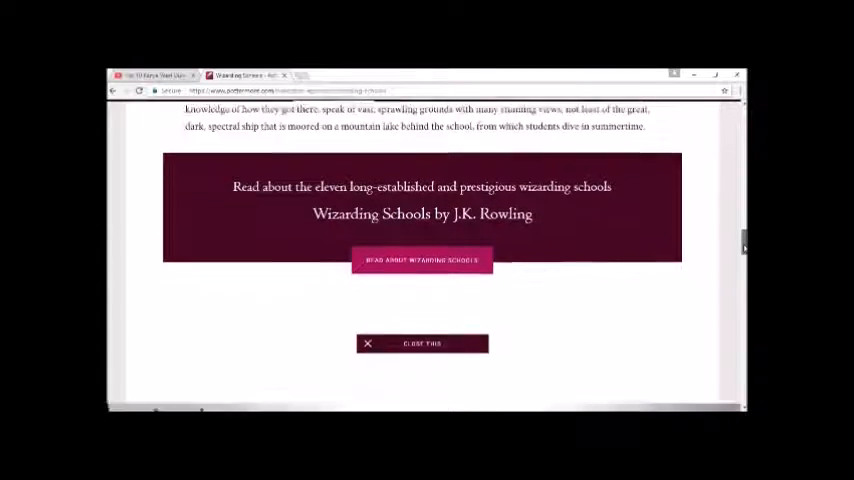
Step: Scroll the Wizarding Schools list past Ilvermorny to the Mahoutokoro banner
scroll("down", 3)
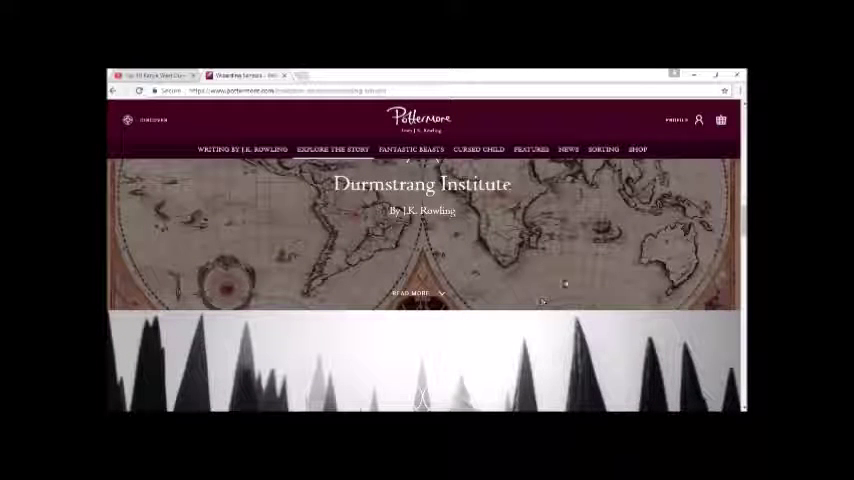
scroll("down", 3)
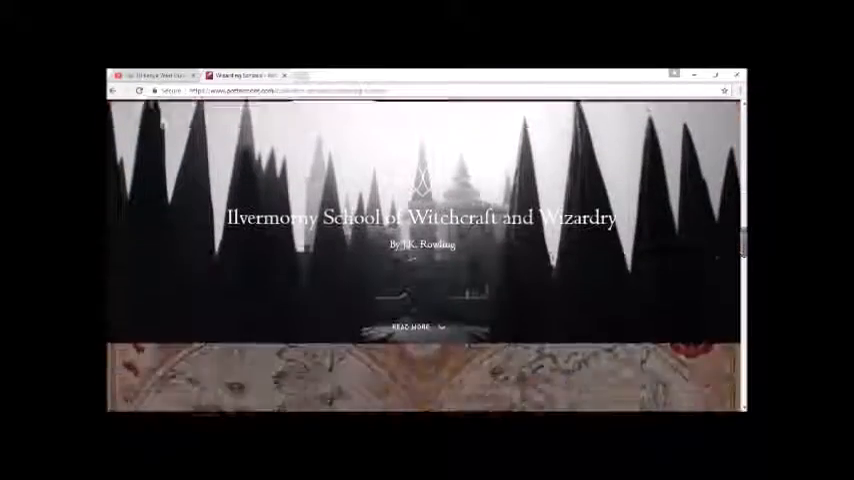
scroll("down", 3)
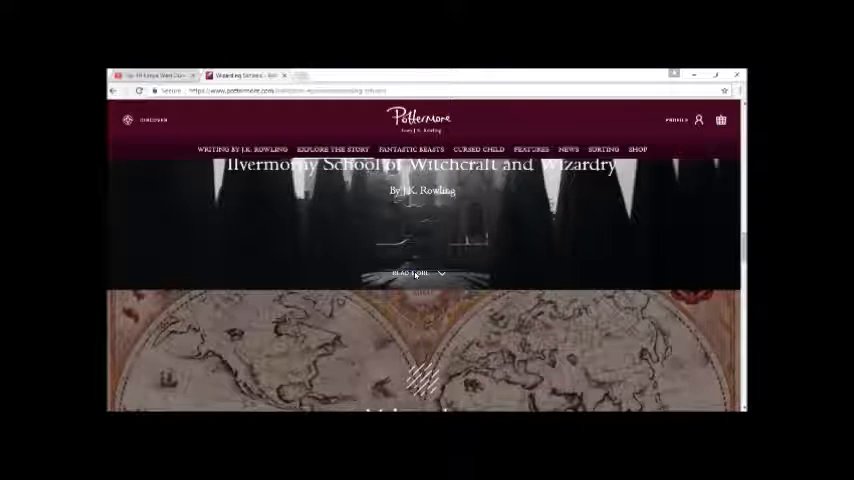
scroll("down", 3)
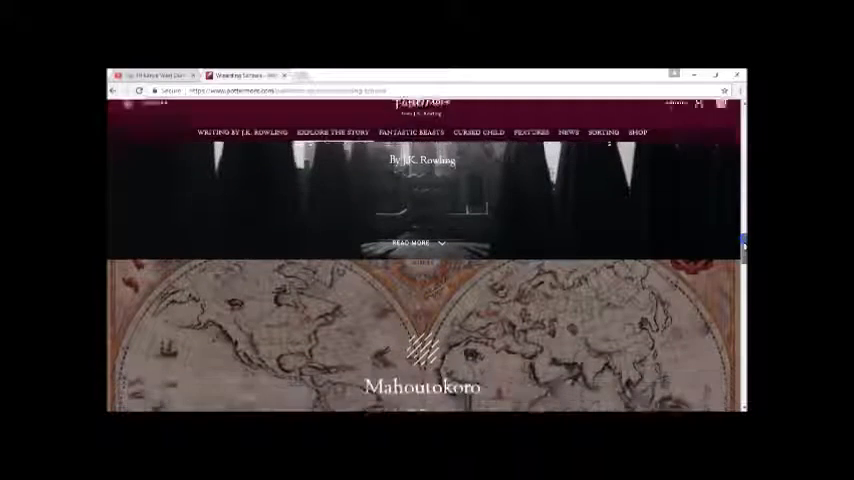
Step: Open the Mahoutokoro article and scroll to its enchanted robes and Quidditch paragraphs
scroll("down", 3)
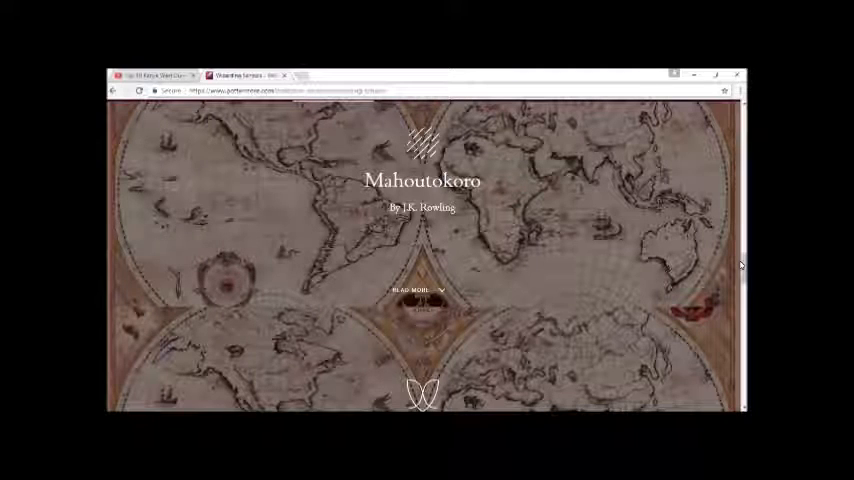
left_click(422, 290)
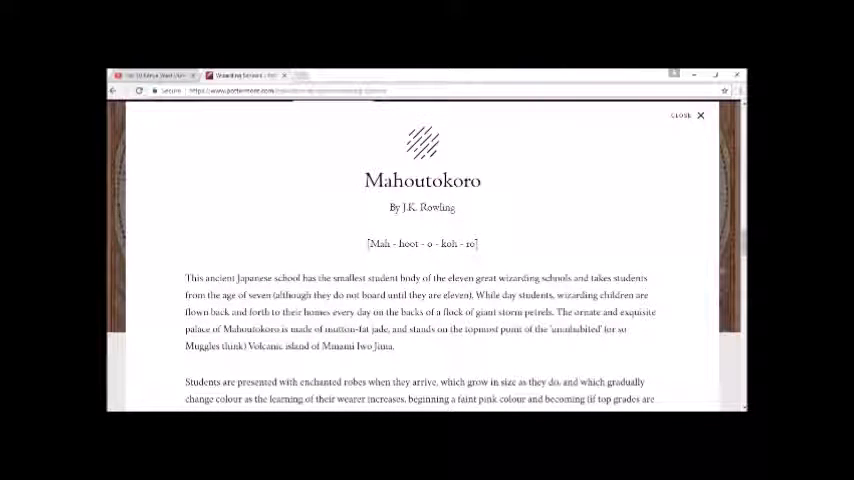
mouse_move(676, 204)
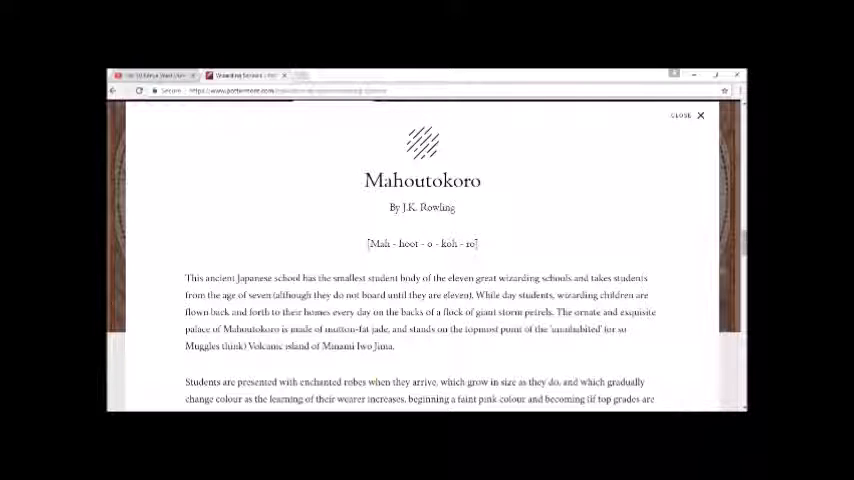
scroll("down", 3)
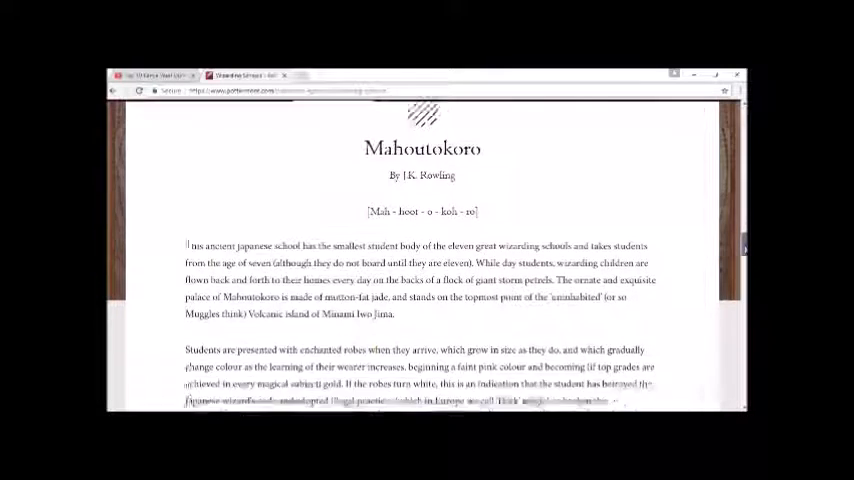
scroll("down", 3)
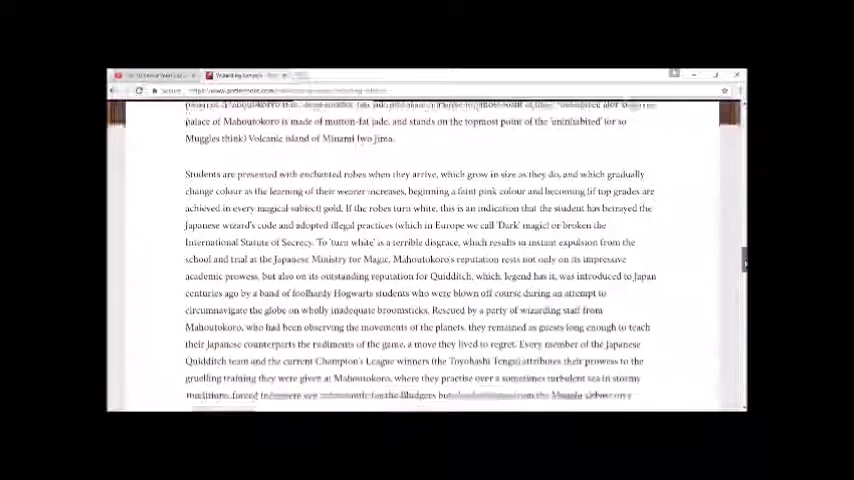
Step: Scroll to the end of the Mahoutokoro article, reaching the 'Read about Uagadou' banner
scroll("down", 3)
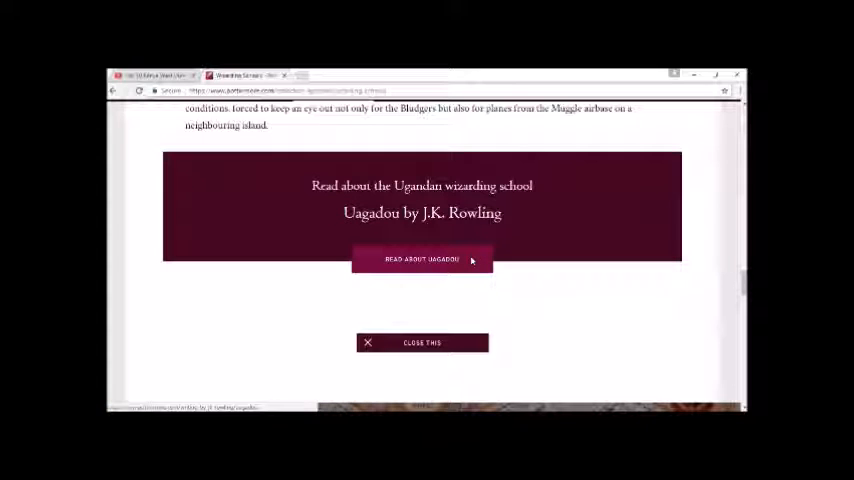
Step: Open the Uagadou article and scroll down to the Dream Messengers paragraph and map
left_click(421, 259)
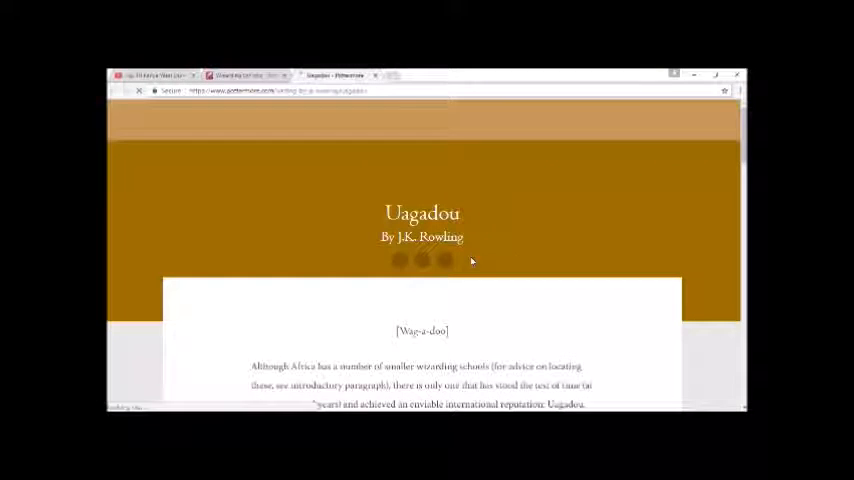
scroll("up", 3)
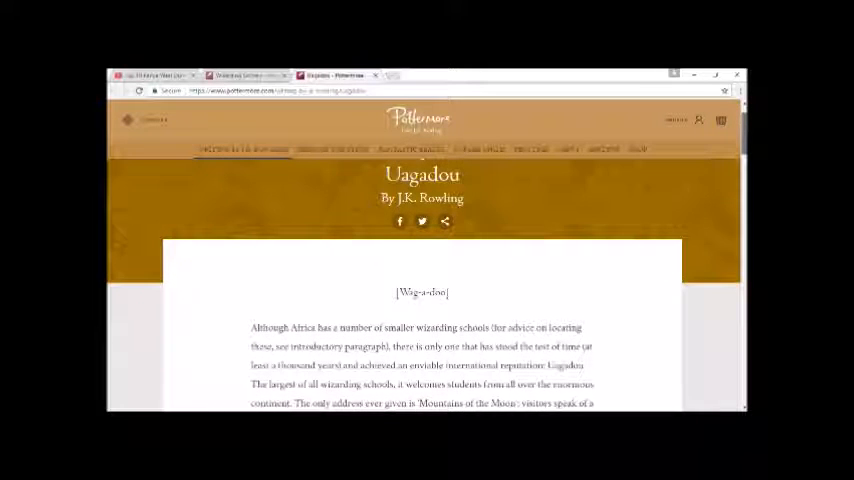
scroll("down", 3)
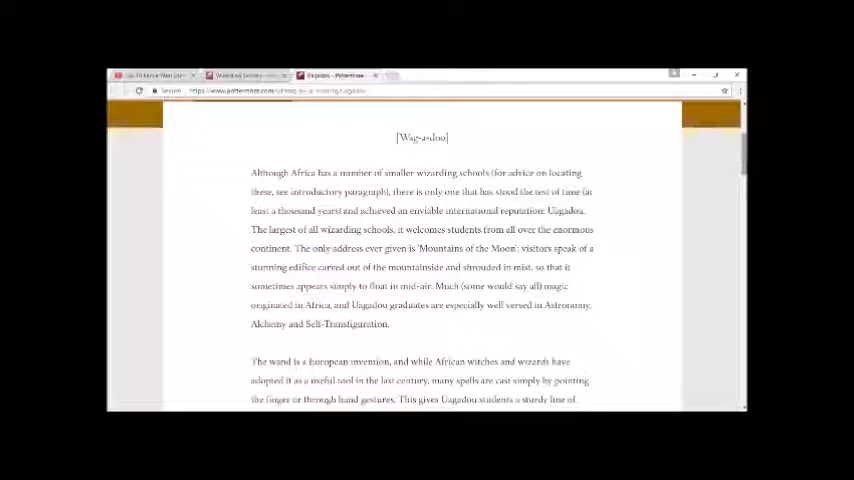
scroll("down", 3)
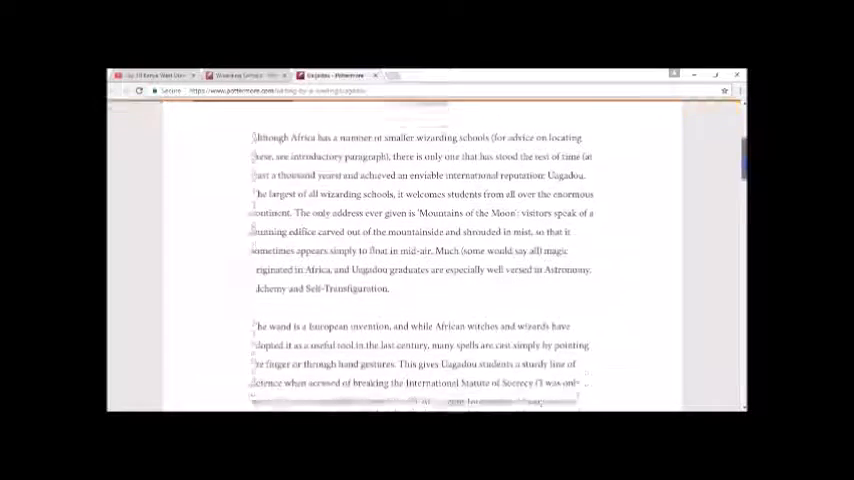
scroll("down", 3)
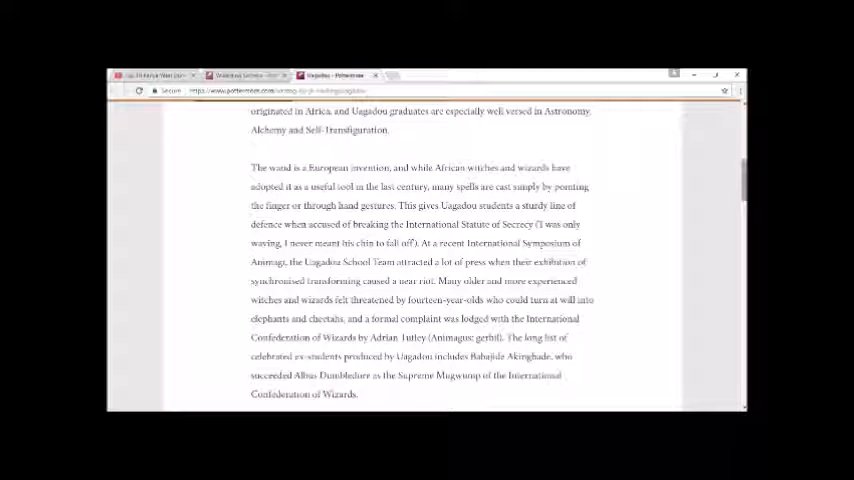
scroll("down", 3)
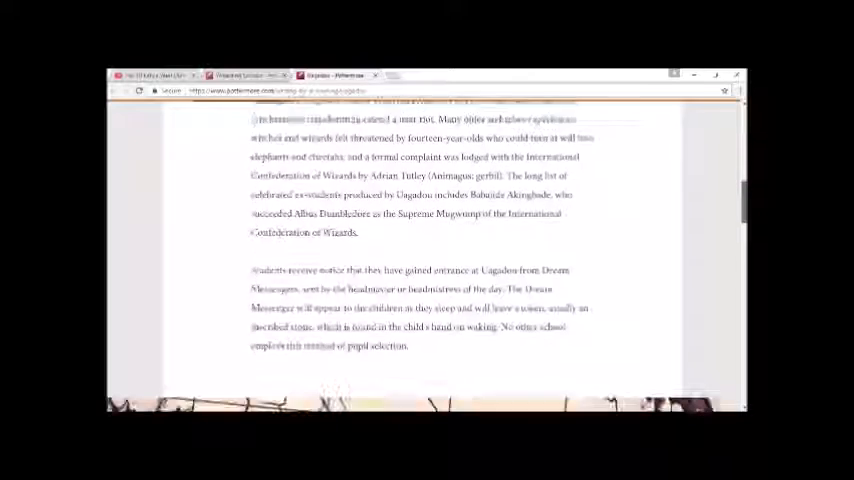
scroll("down", 3)
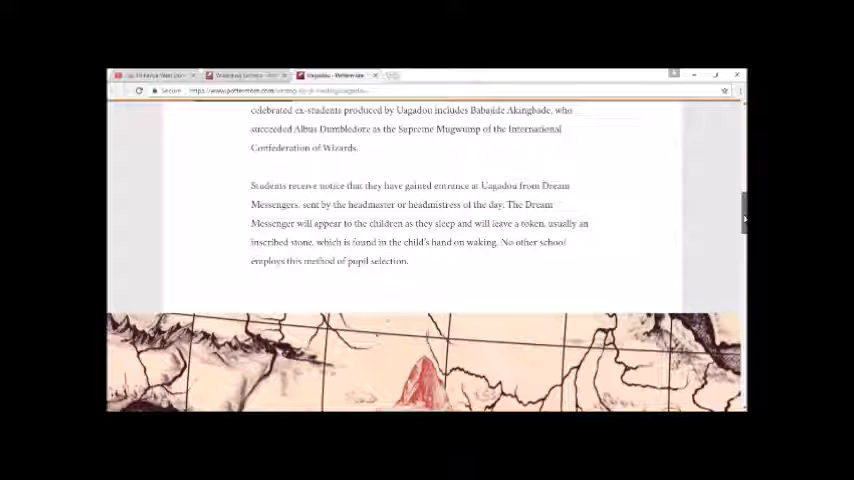
Step: Scroll down through the remainder of the Uagadou article to its end
scroll("down", 3)
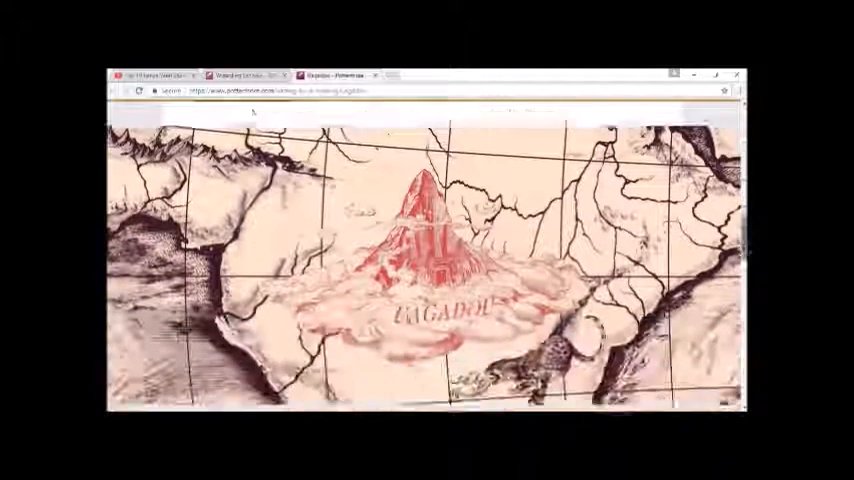
scroll("down", 3)
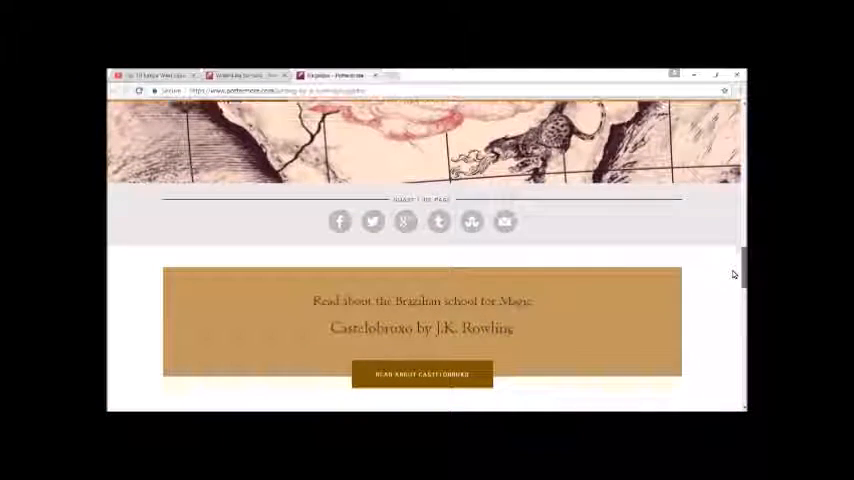
scroll("down", 3)
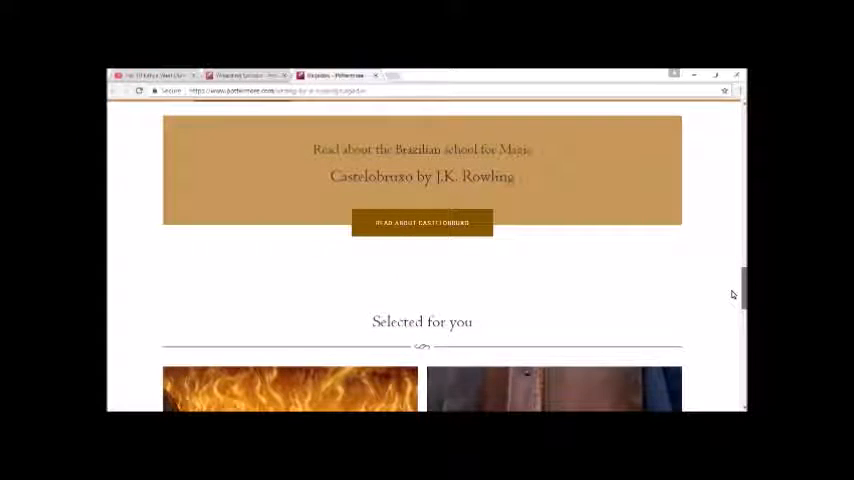
scroll("down", 3)
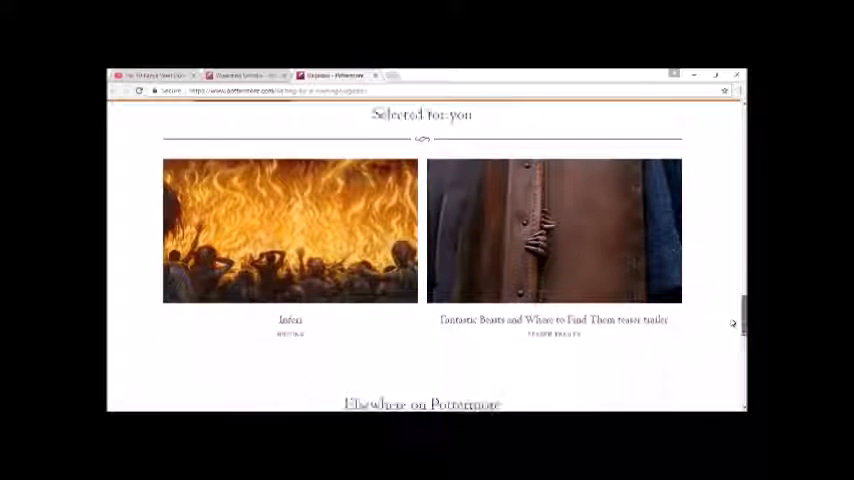
scroll("down", 3)
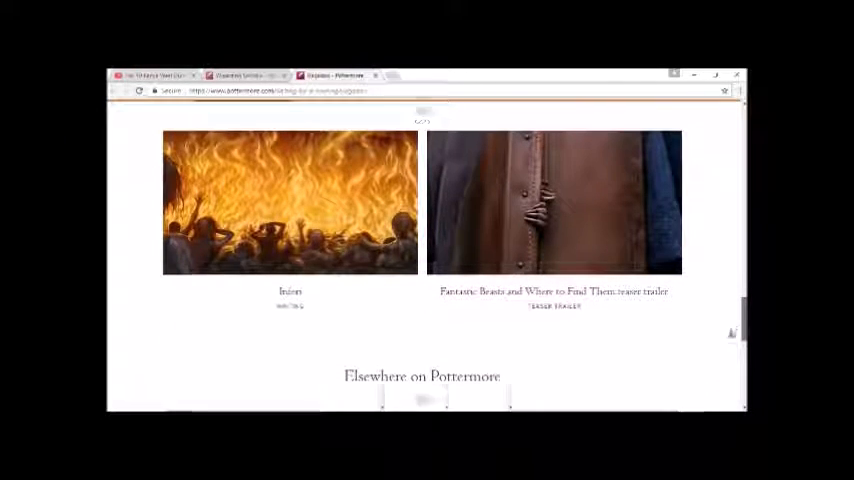
scroll("down", 3)
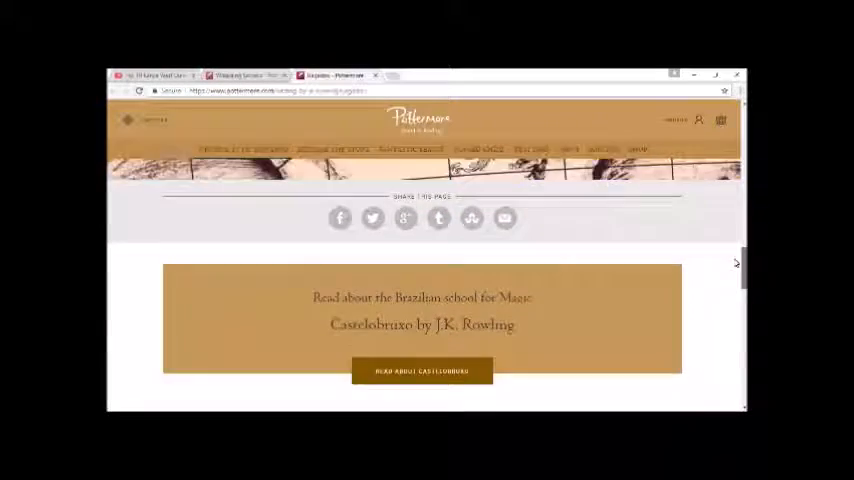
scroll("up", 3)
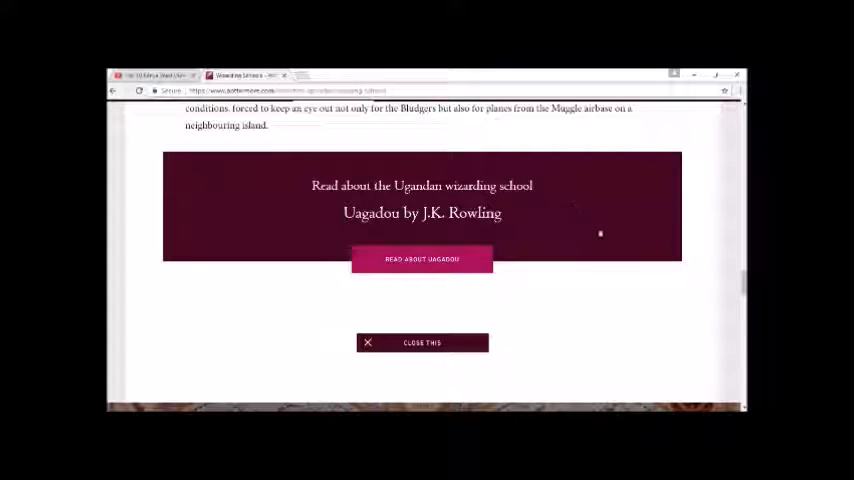
Step: Collapse the expanded school story, then scroll the collection down to the Selected for you links
left_click(422, 342)
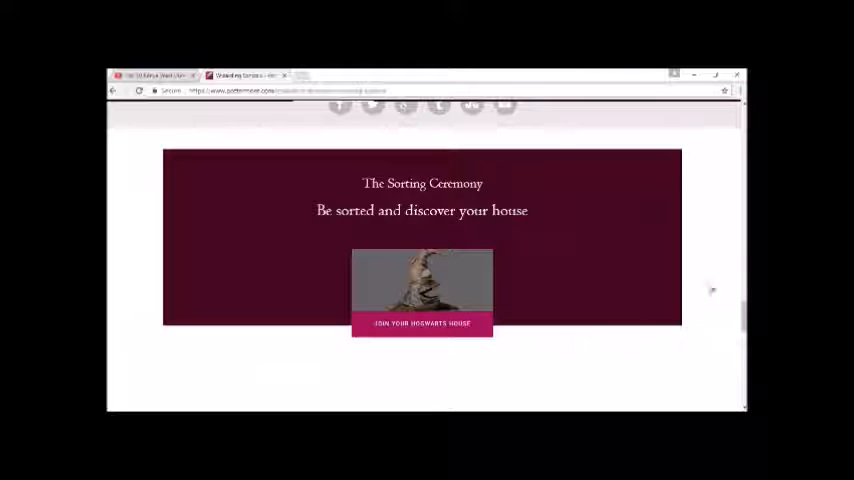
scroll("up", 3)
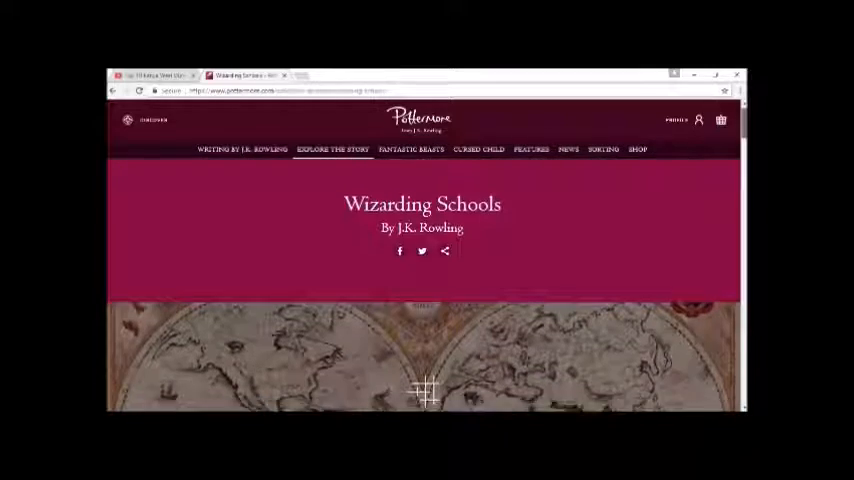
scroll("down", 3)
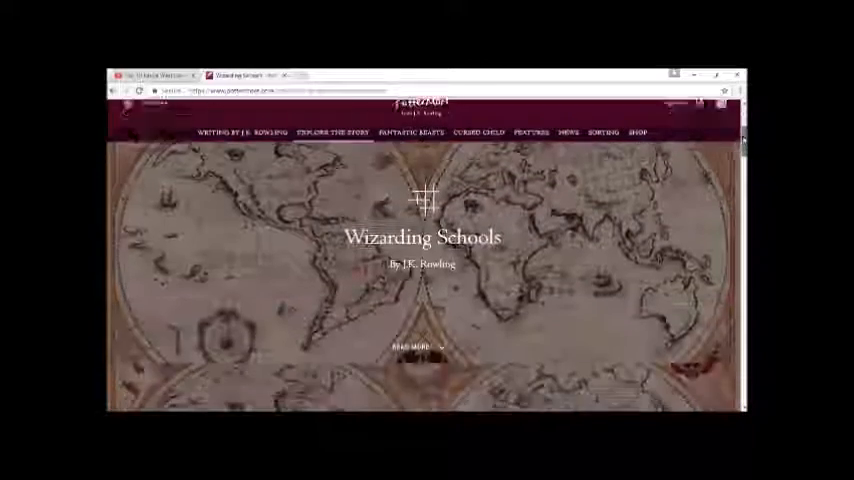
scroll("down", 3)
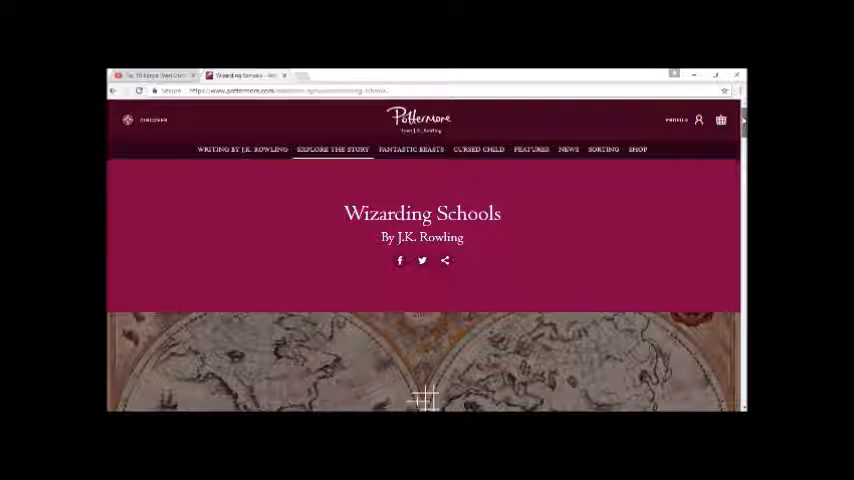
scroll("down", 3)
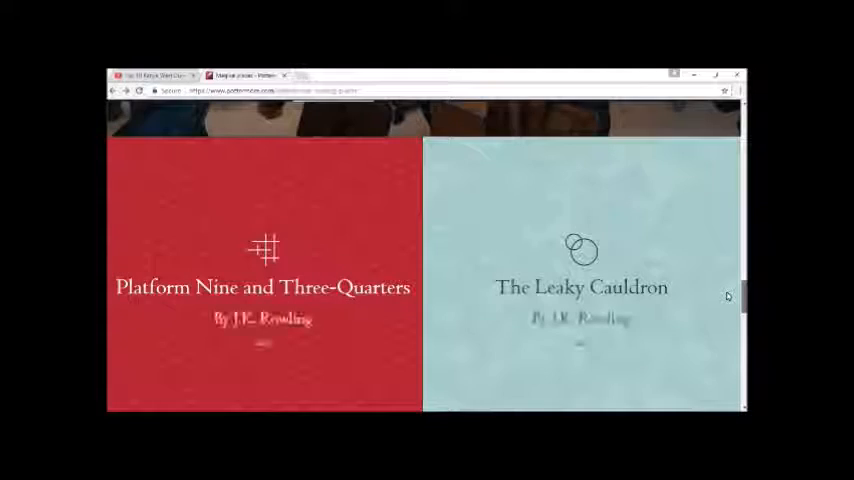
scroll("down", 3)
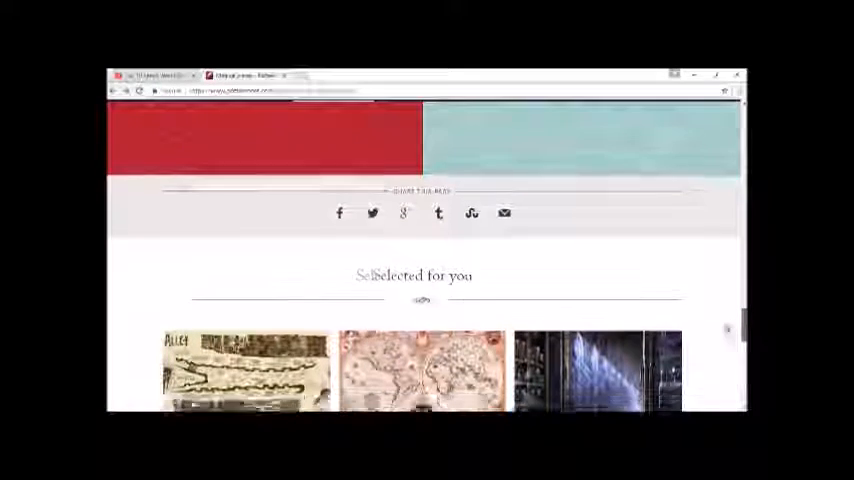
scroll("down", 3)
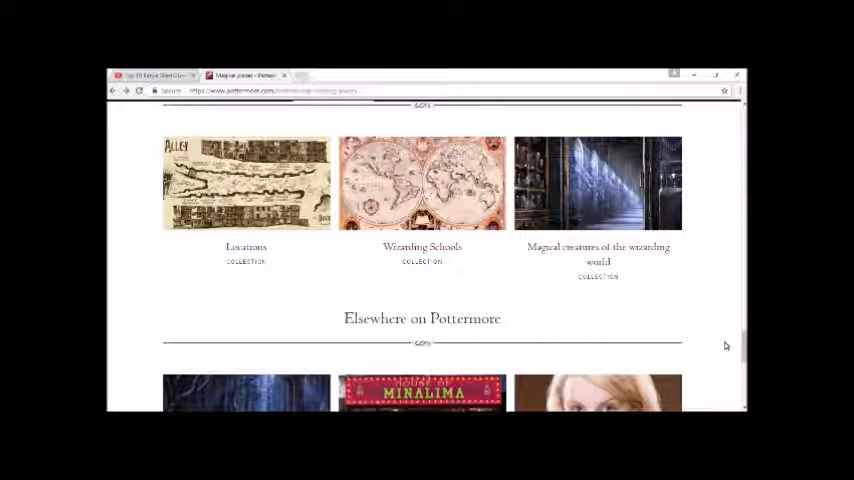